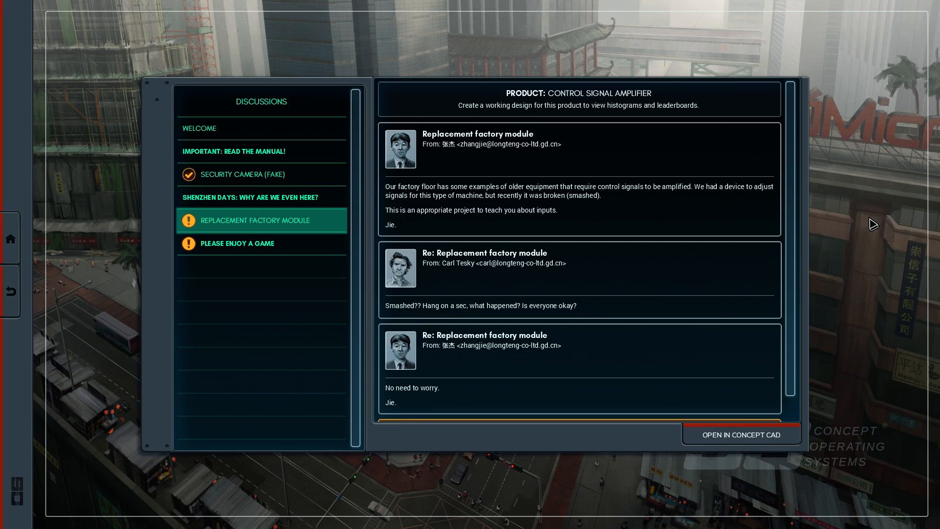
pyautogui.moveTo(770, 498)
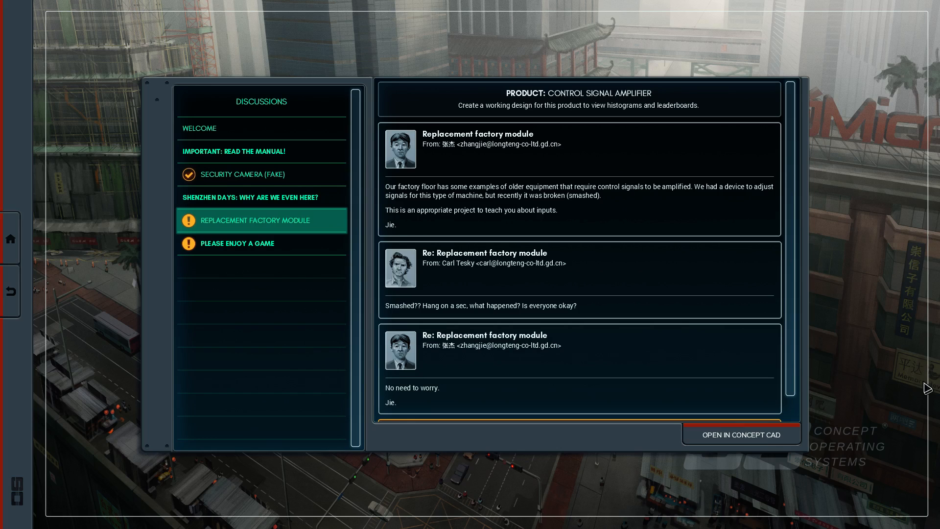
pyautogui.moveTo(695, 348)
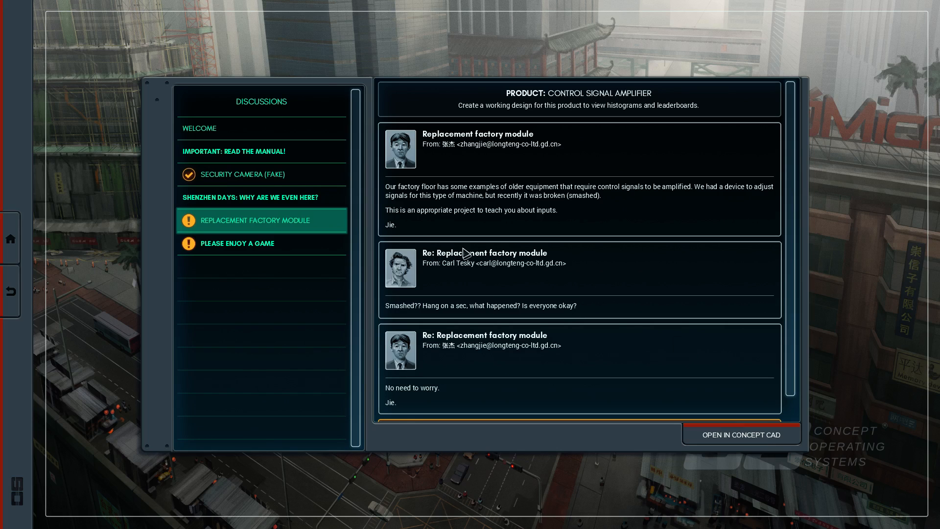
pyautogui.moveTo(268, 231)
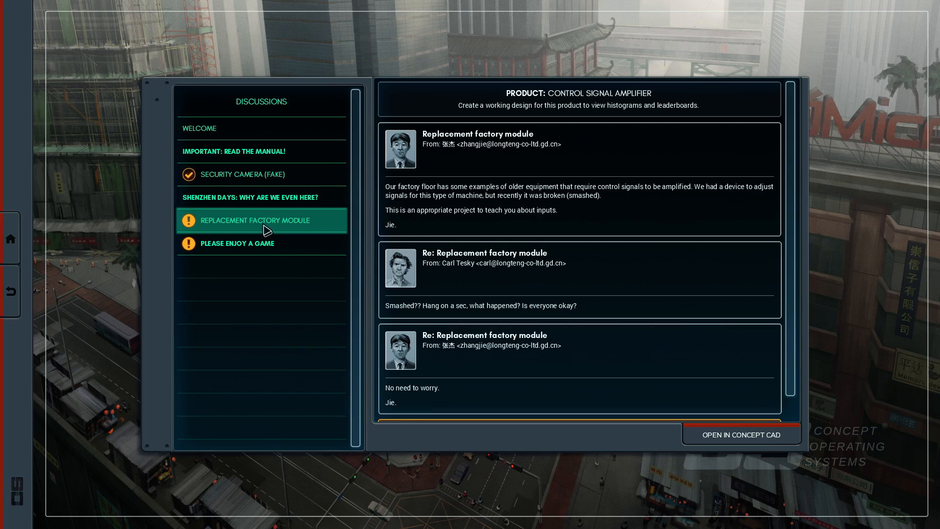
pyautogui.moveTo(742, 434)
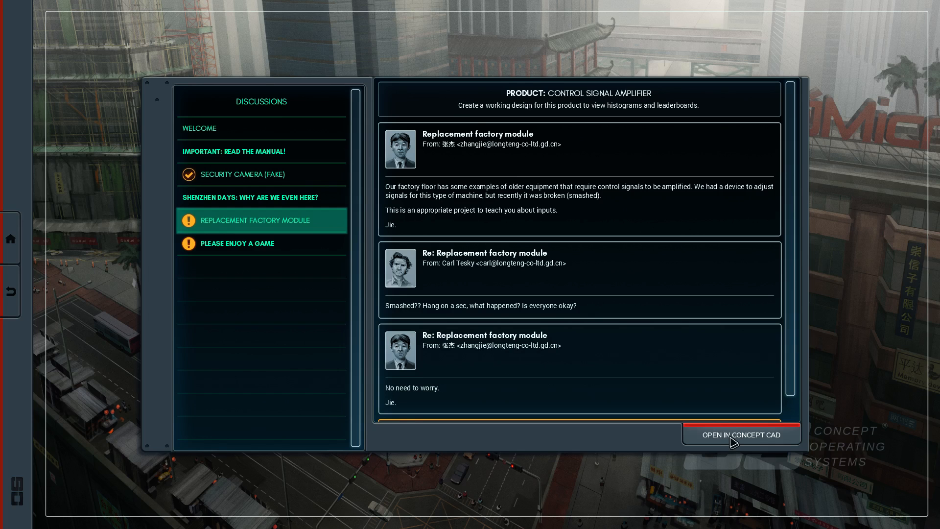
# - Enter Concept CAD and open New Design 1 for the Control Signal Amplifier
pyautogui.click(742, 435)
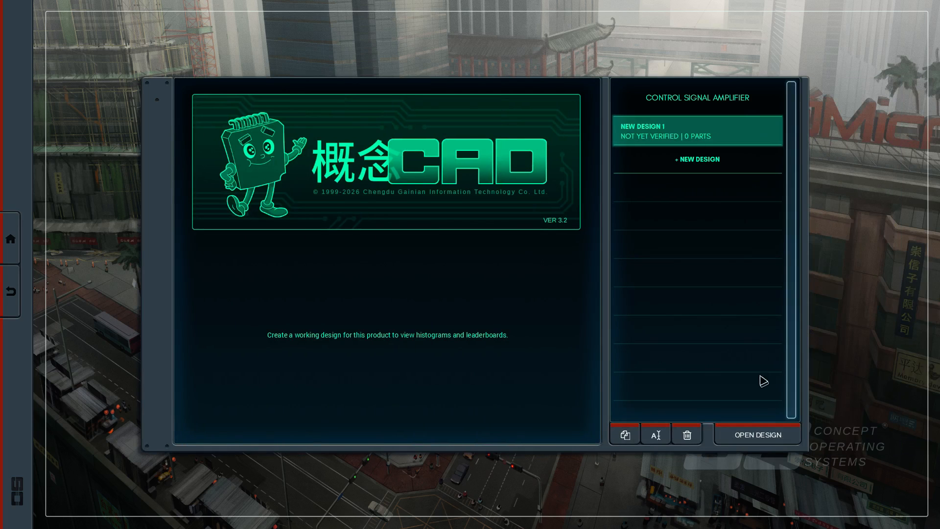
pyautogui.click(757, 435)
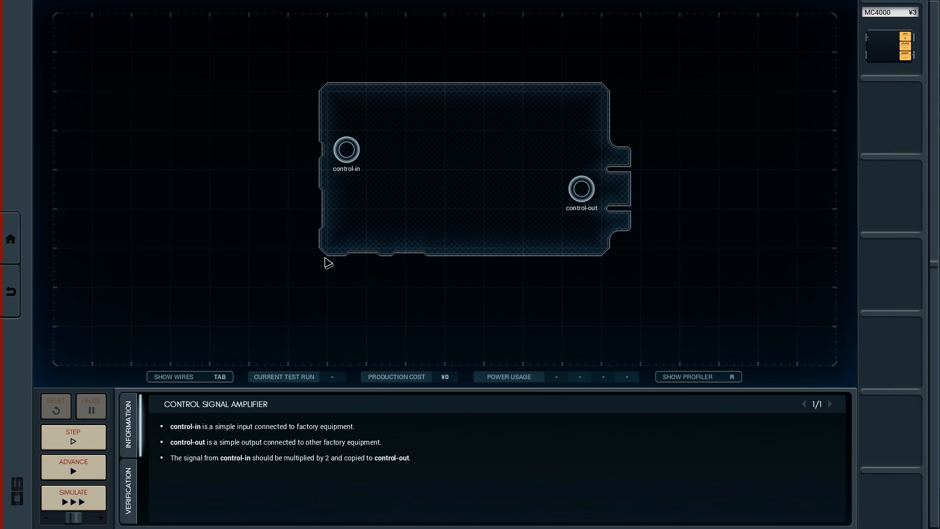
pyautogui.moveTo(389, 162)
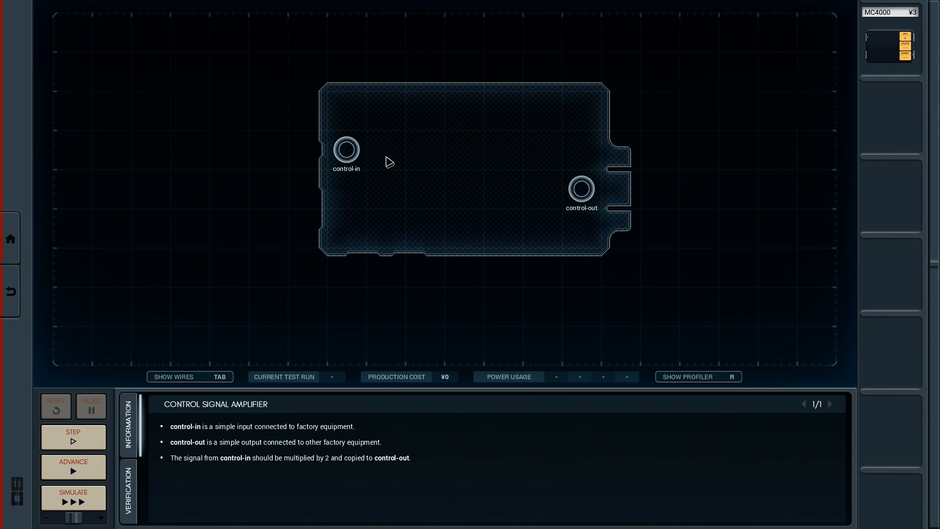
pyautogui.moveTo(332, 472)
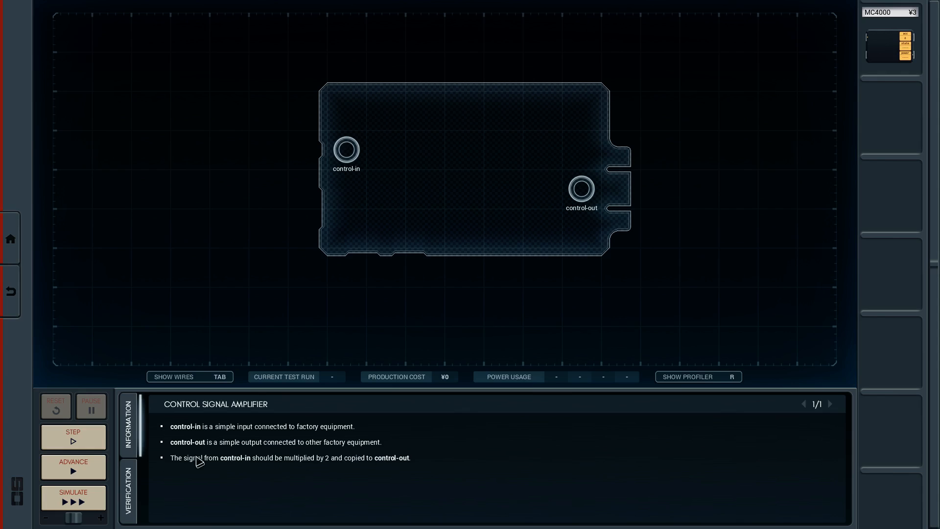
pyautogui.moveTo(390, 476)
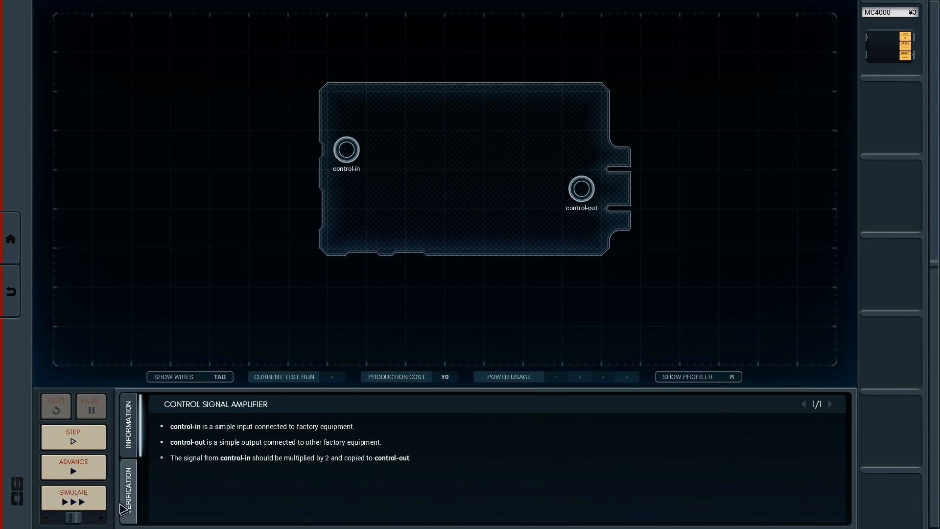
# - View the Verification waveforms, simulate the empty board, then reset the run
pyautogui.click(128, 486)
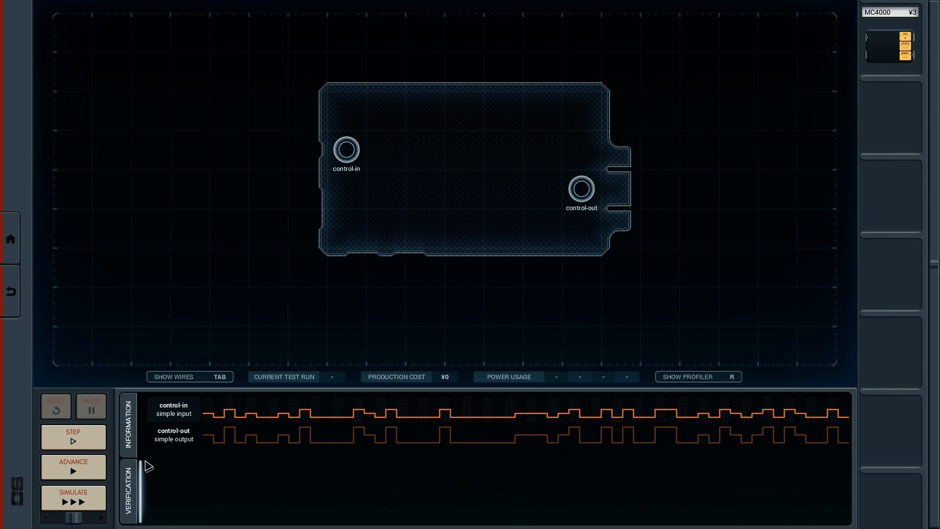
pyautogui.moveTo(564, 416)
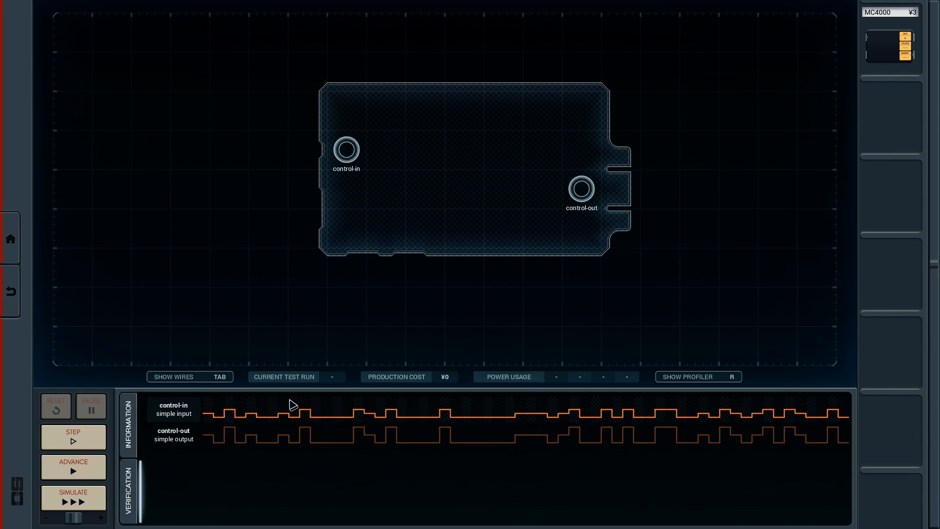
pyautogui.moveTo(294, 438)
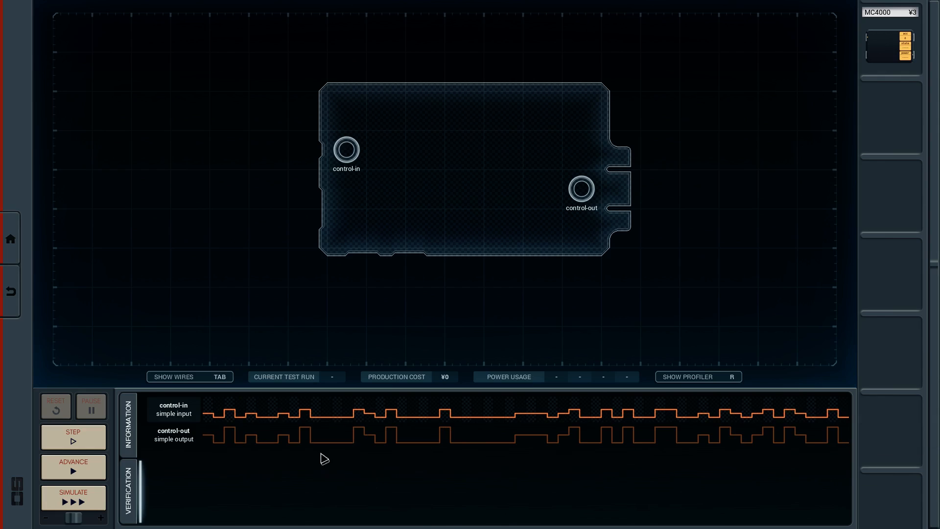
pyautogui.moveTo(676, 438)
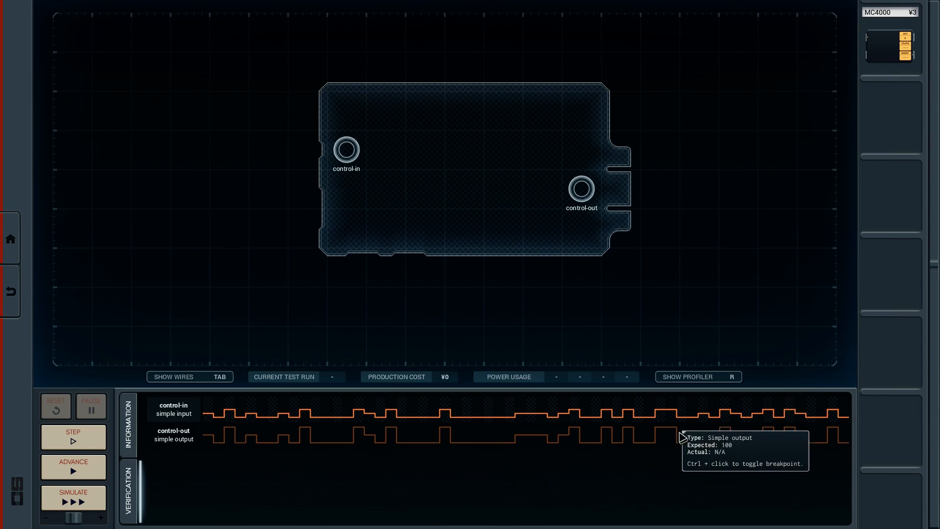
pyautogui.click(73, 497)
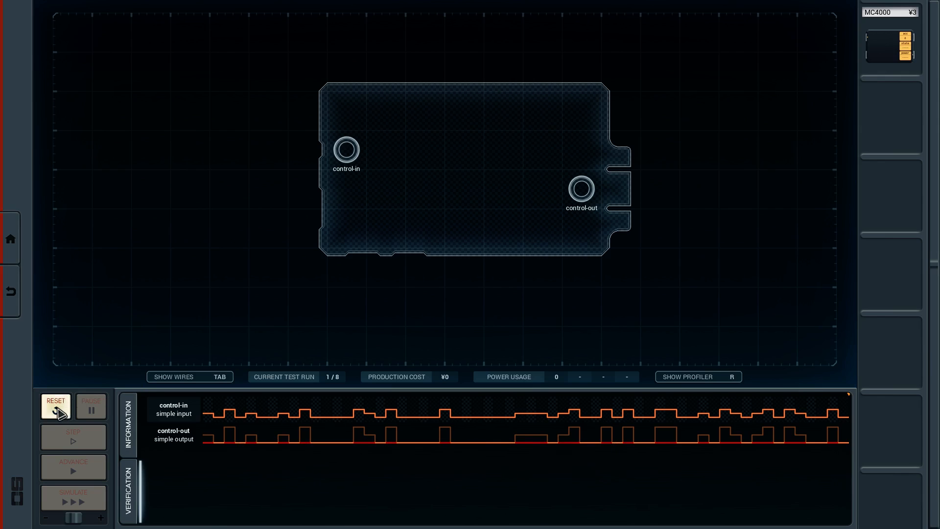
pyautogui.click(55, 406)
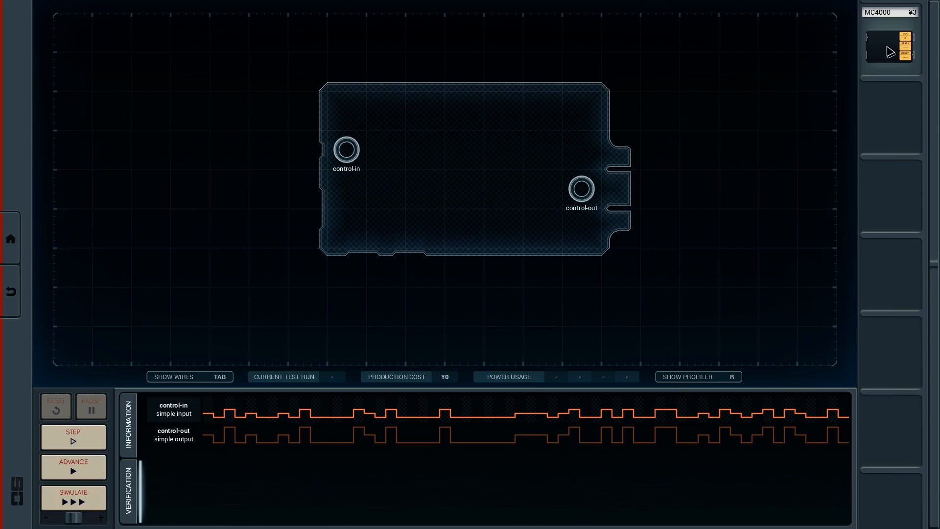
# - Place an MC4000 microcontroller from the parts tray onto the board
pyautogui.moveTo(890, 49); pyautogui.dragTo(480, 149)
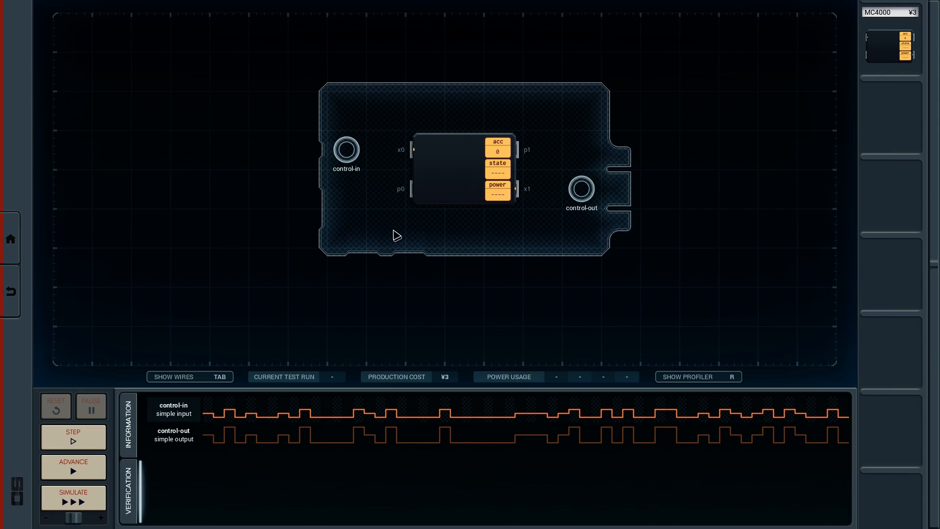
pyautogui.moveTo(412, 109)
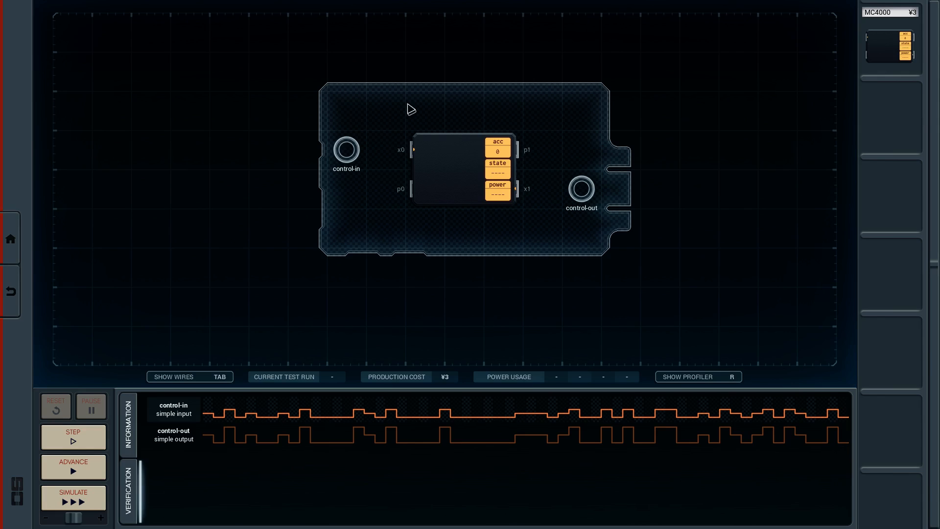
pyautogui.moveTo(597, 229)
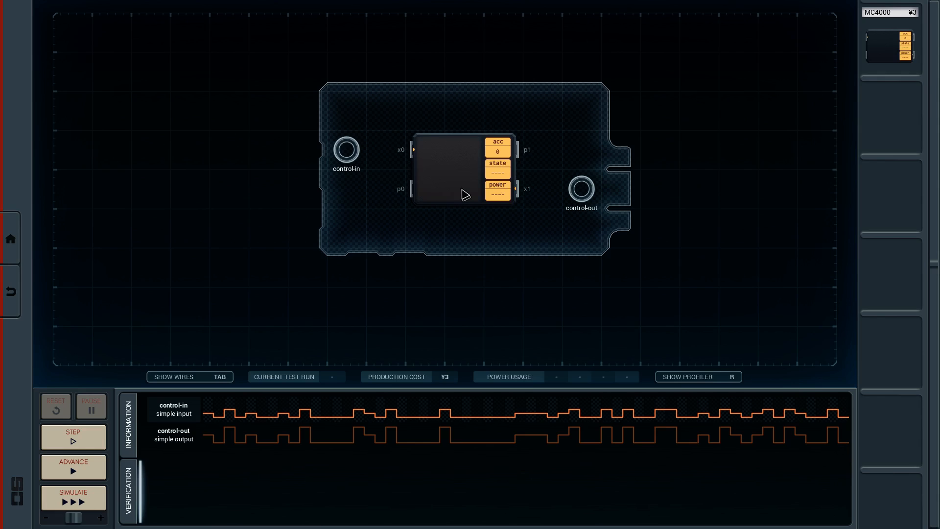
pyautogui.moveTo(441, 175)
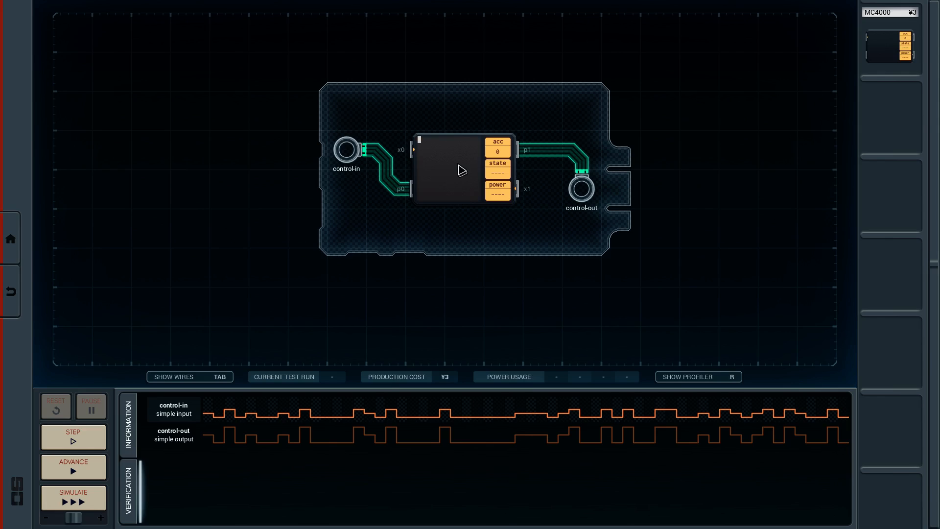
# - Write 'mov p0 acc' and 'mov acc p1' as the MC4000's two-line program
pyautogui.write('mov')
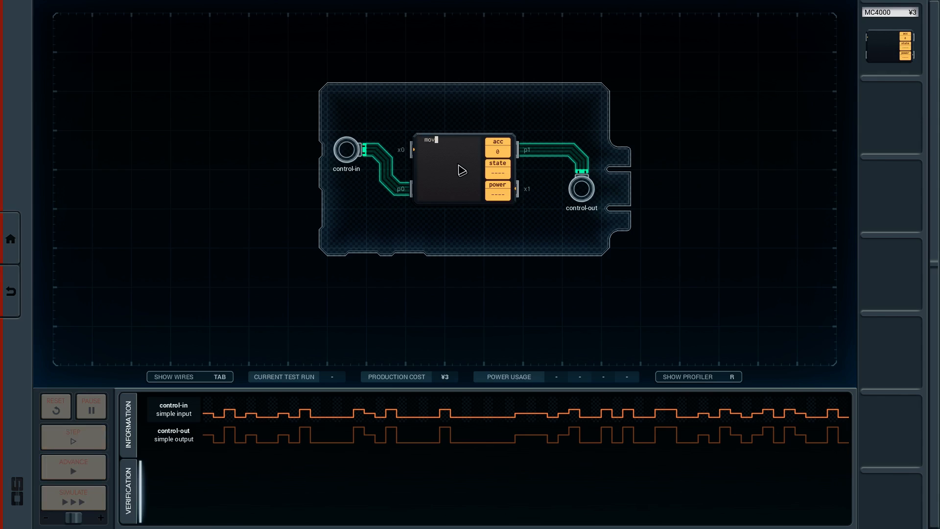
pyautogui.write('p0 acc')
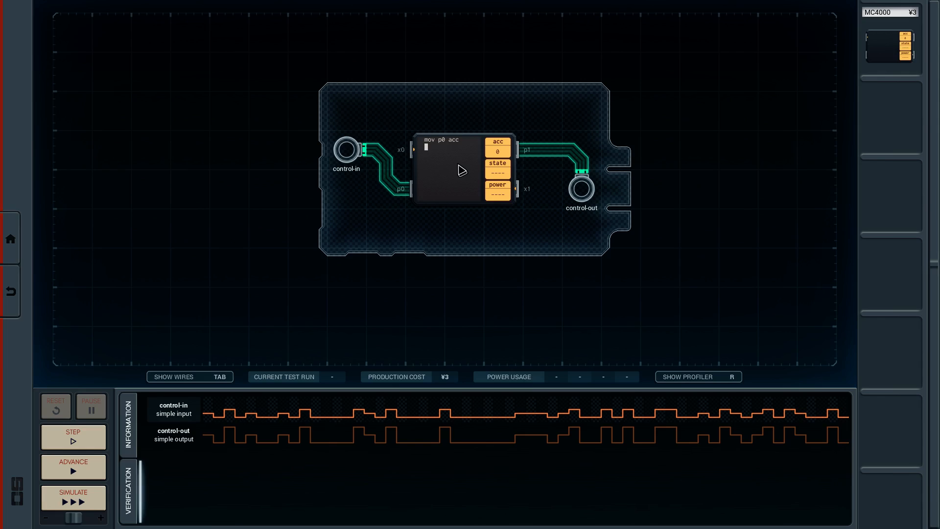
pyautogui.moveTo(430, 190)
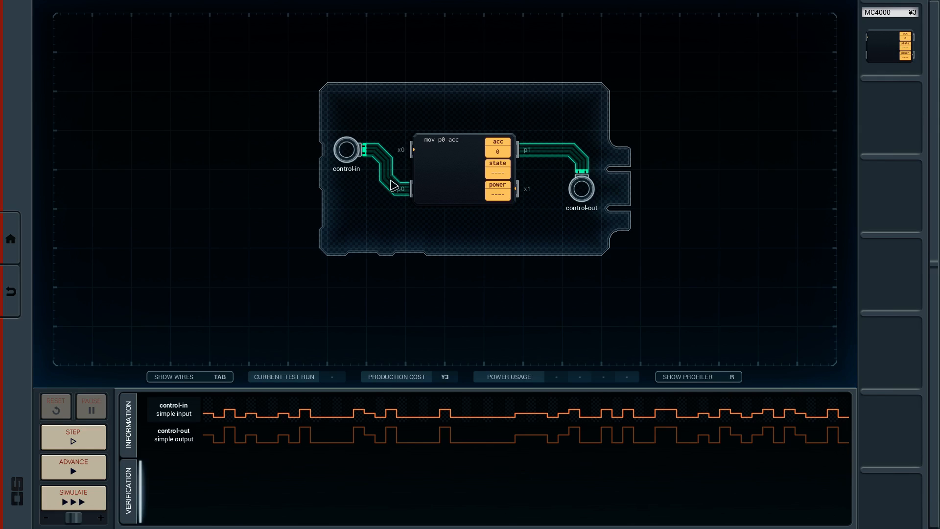
pyautogui.write('mov acc p1')
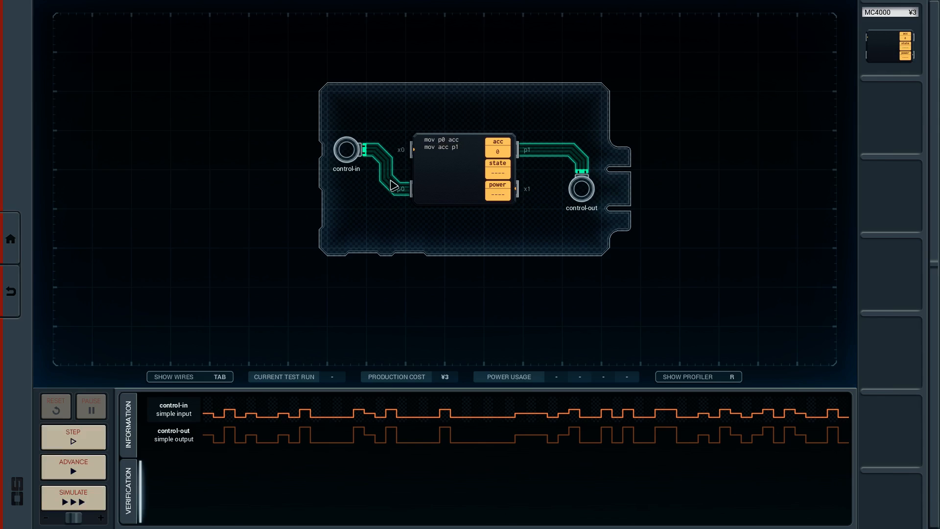
pyautogui.moveTo(167, 441)
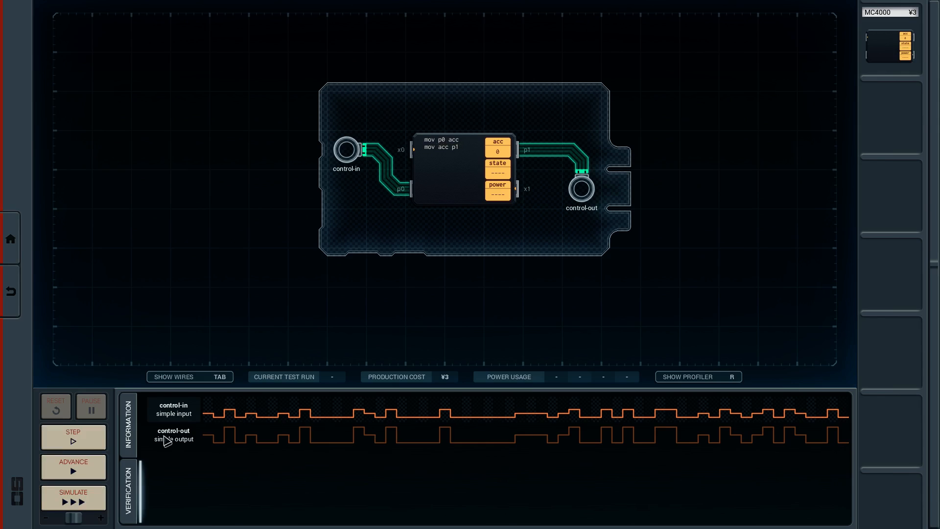
pyautogui.click(72, 498)
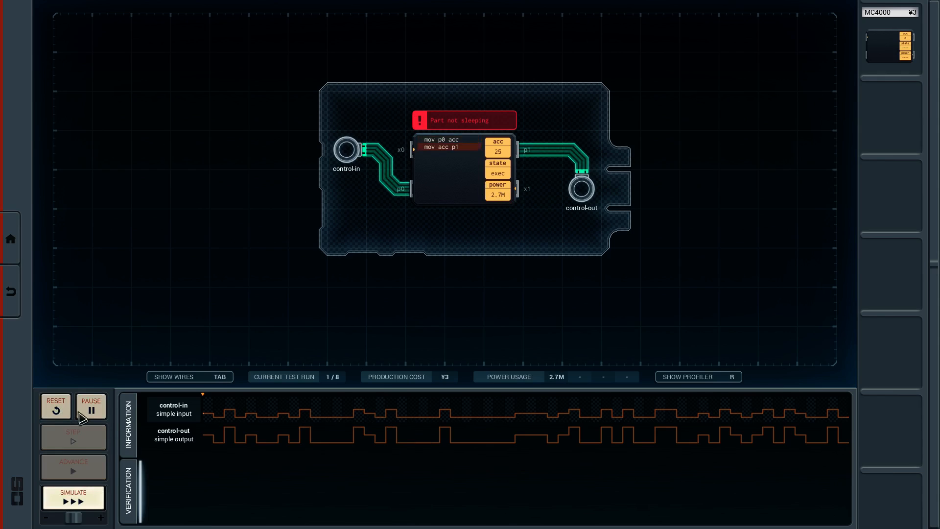
pyautogui.click(90, 406)
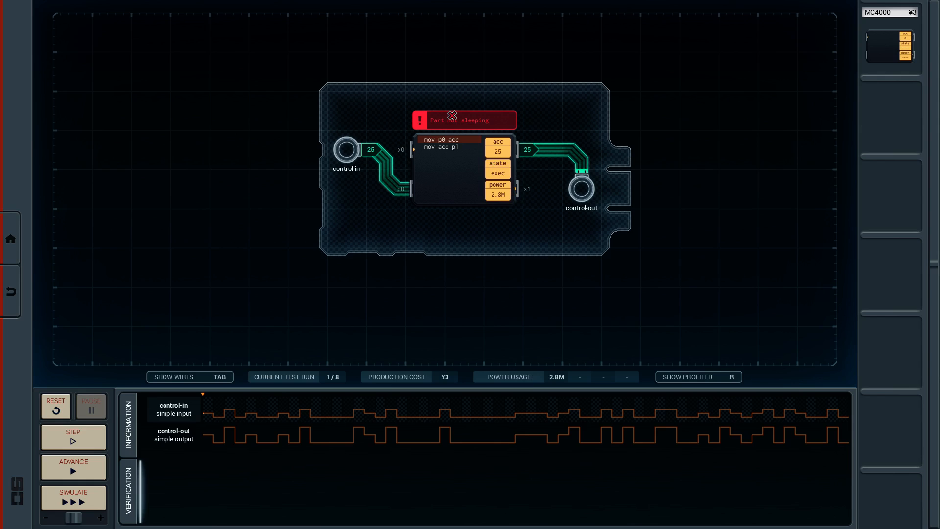
pyautogui.moveTo(398, 416)
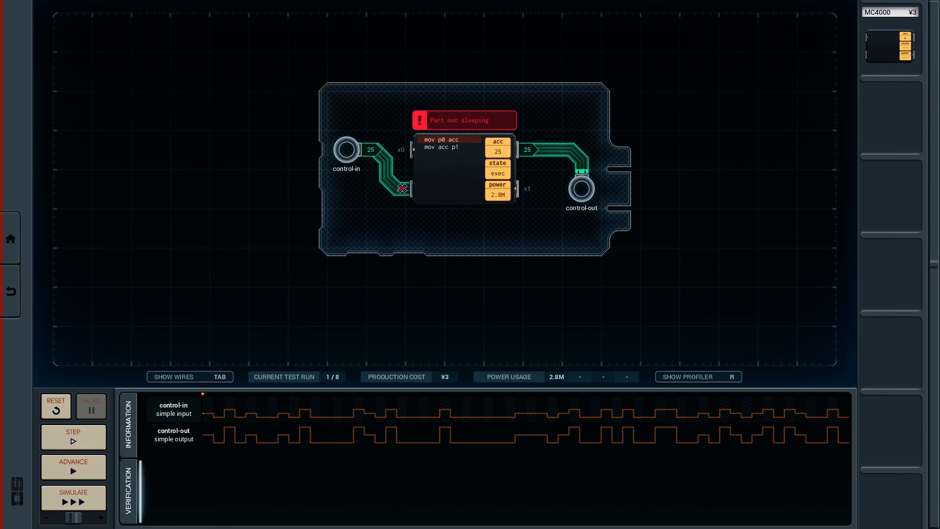
pyautogui.moveTo(209, 421)
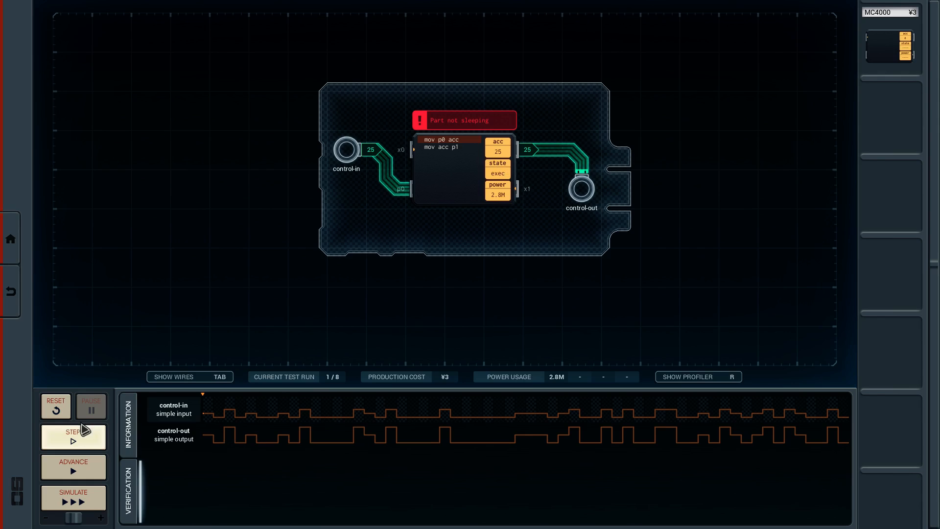
pyautogui.click(54, 405)
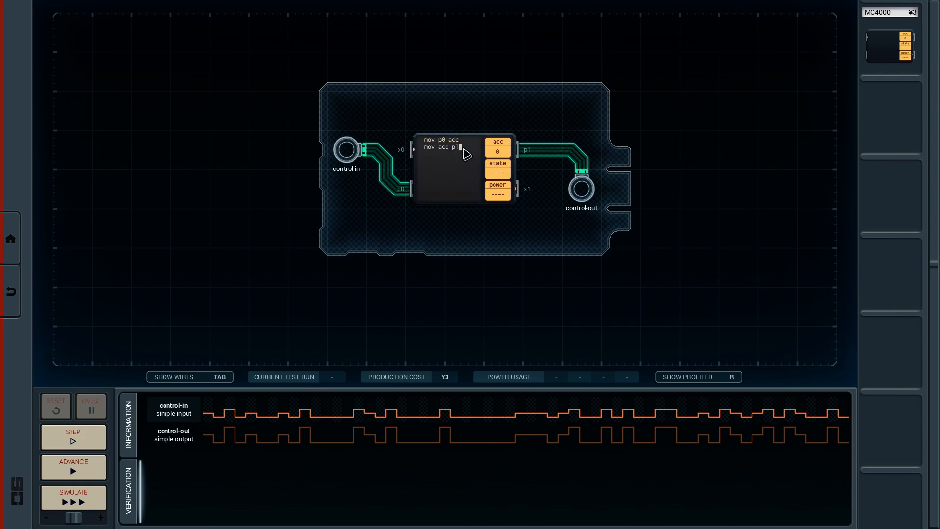
# - Add 'slp 1' as the third line, test-run the circuit, then reset it
pyautogui.write('slp')
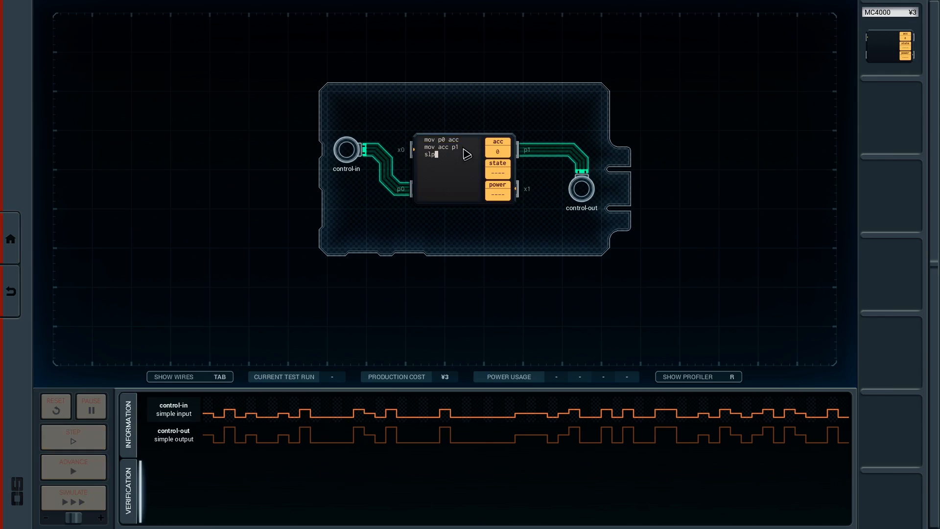
pyautogui.write('1')
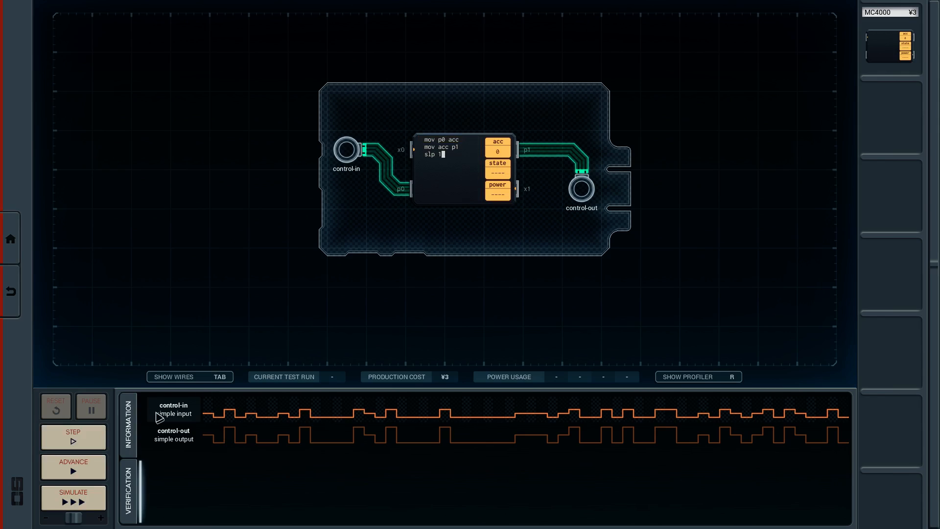
pyautogui.click(72, 467)
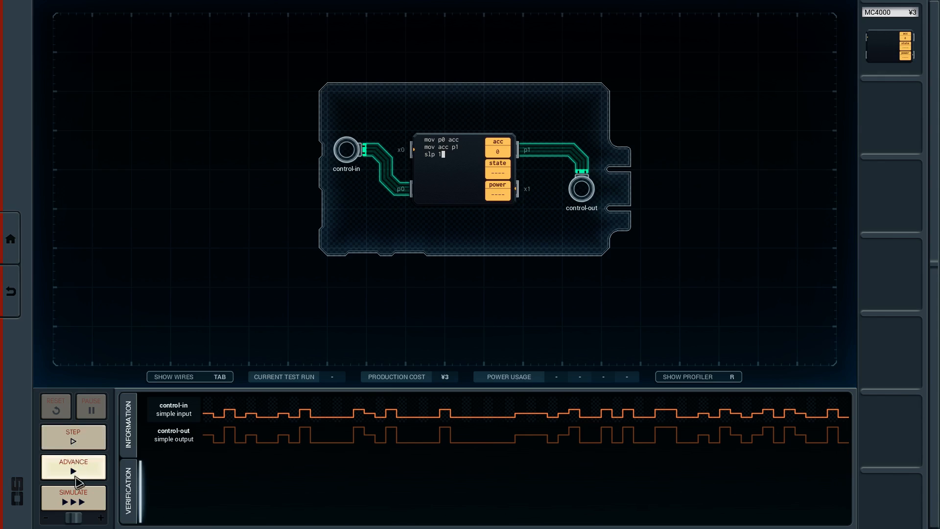
pyautogui.click(72, 497)
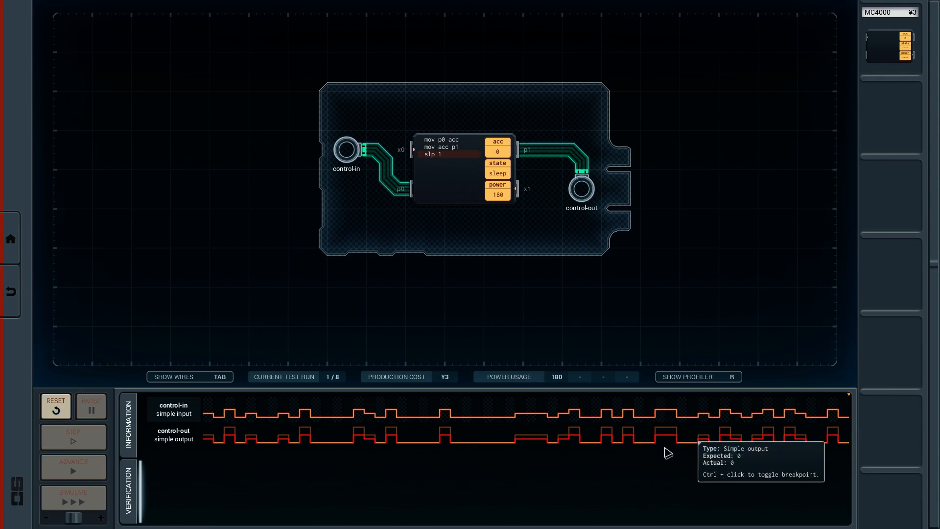
pyautogui.click(54, 405)
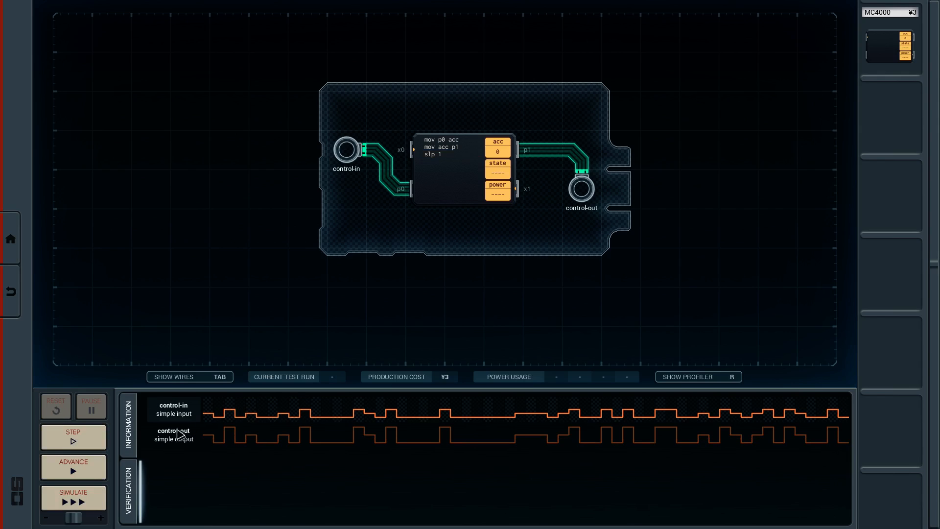
# - Reread the Information task and return to the Verification waveforms, opening a blank line after 'mov p0 acc'
pyautogui.click(127, 420)
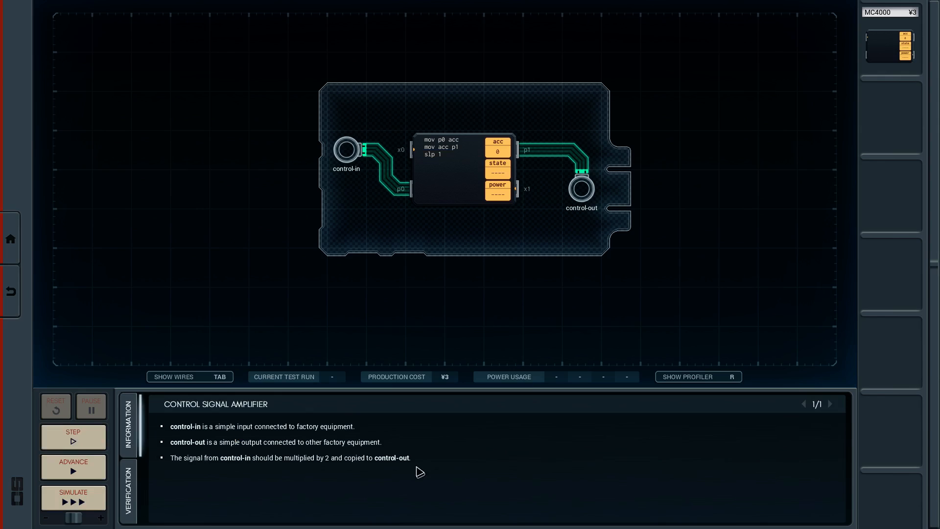
pyautogui.click(128, 487)
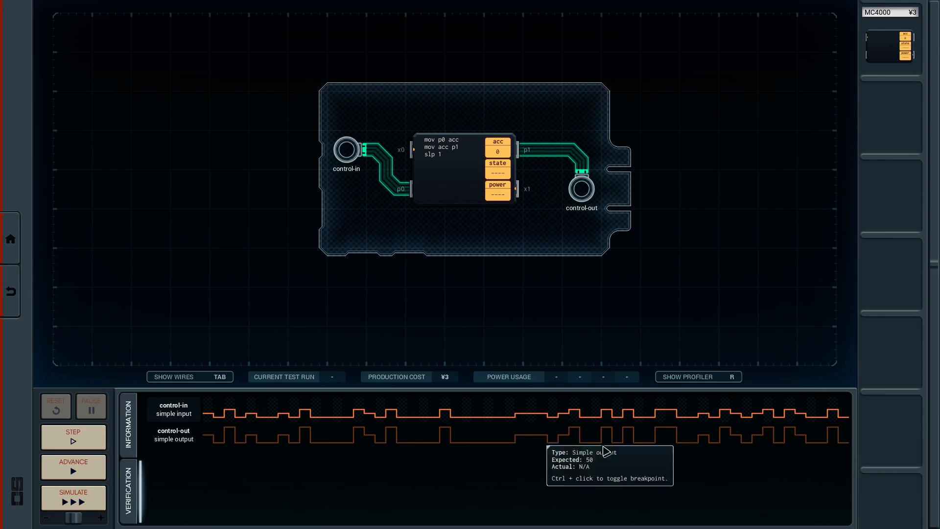
pyautogui.click(127, 420)
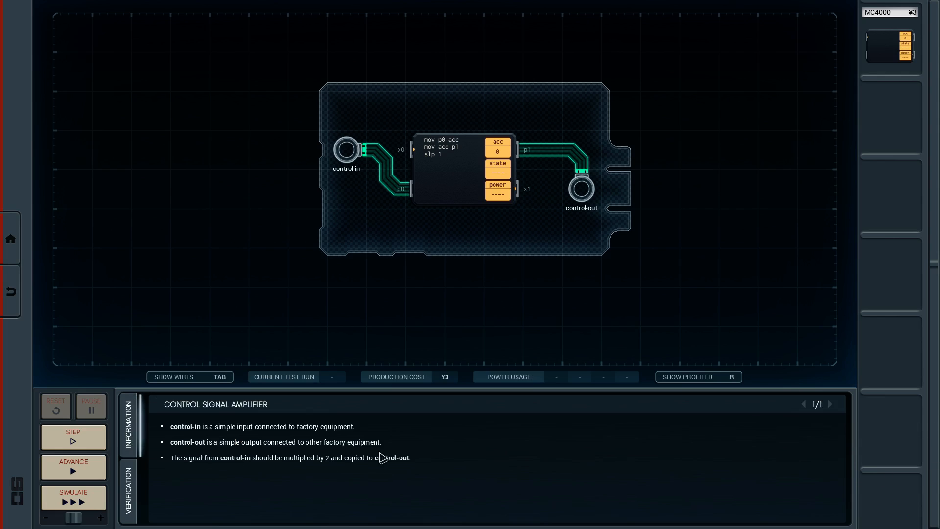
pyautogui.moveTo(388, 459)
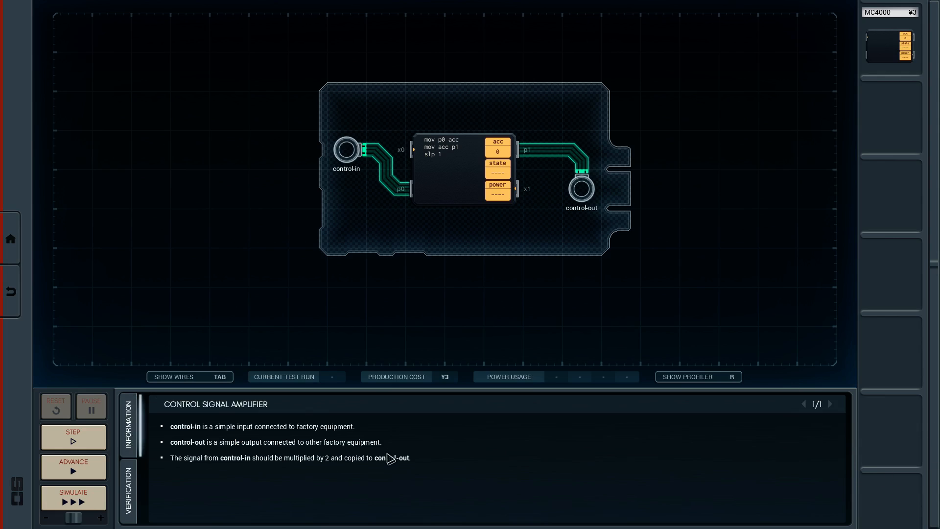
pyautogui.moveTo(348, 462)
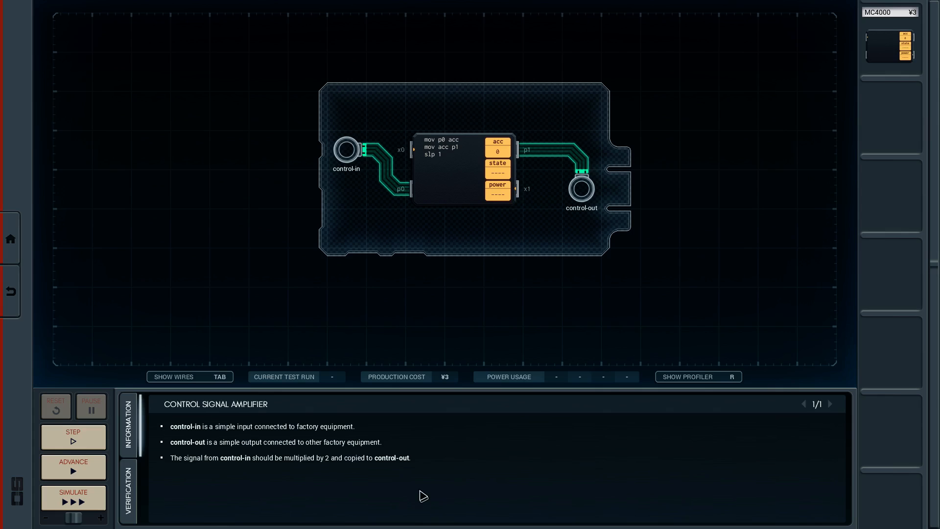
pyautogui.moveTo(73, 468)
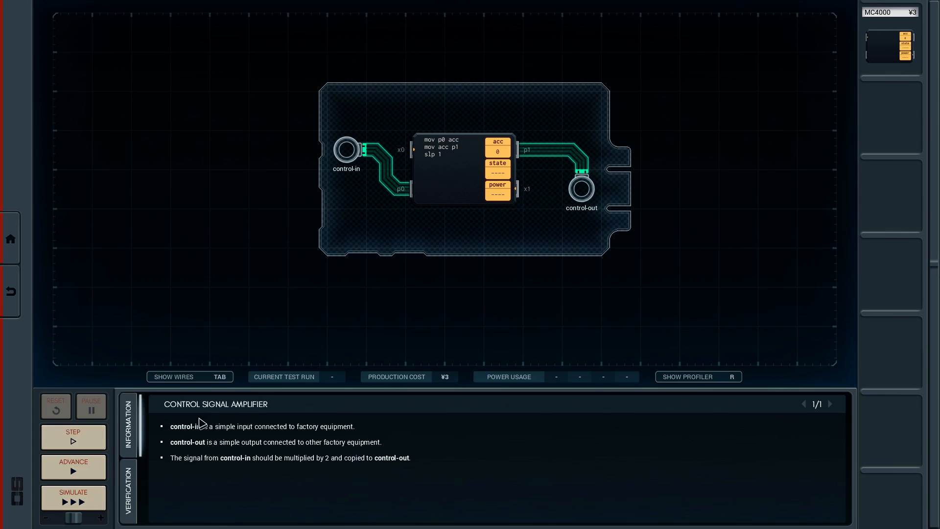
pyautogui.click(128, 489)
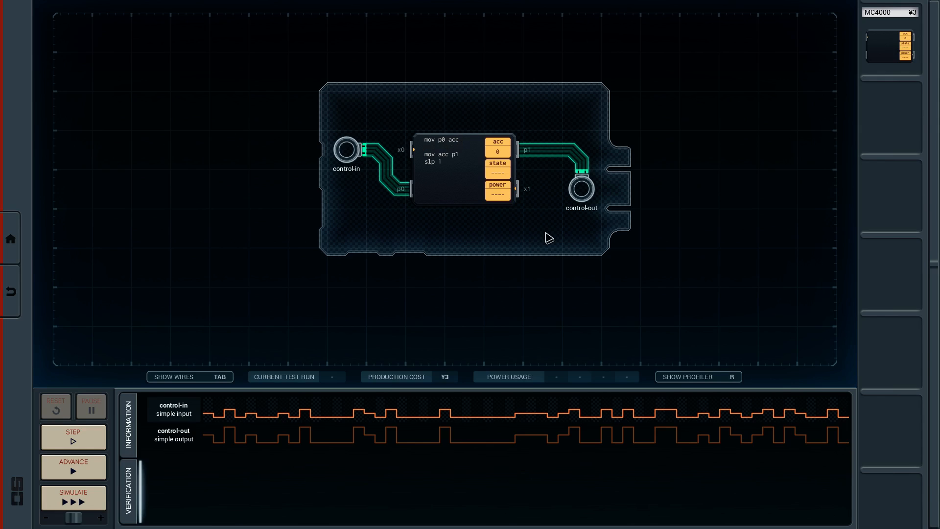
# - Insert 'mul 2' on the blank second line and run full verification until it passes
pyautogui.write('mul 2')
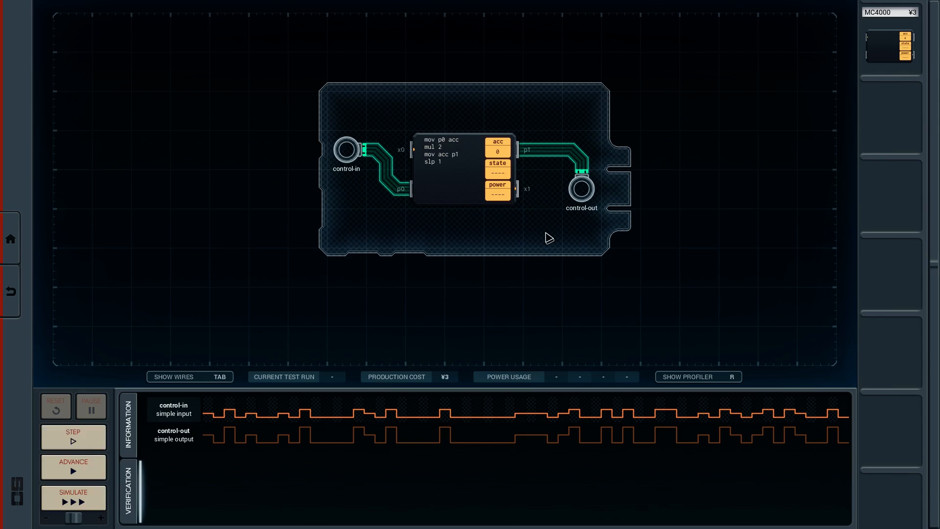
pyautogui.click(442, 146)
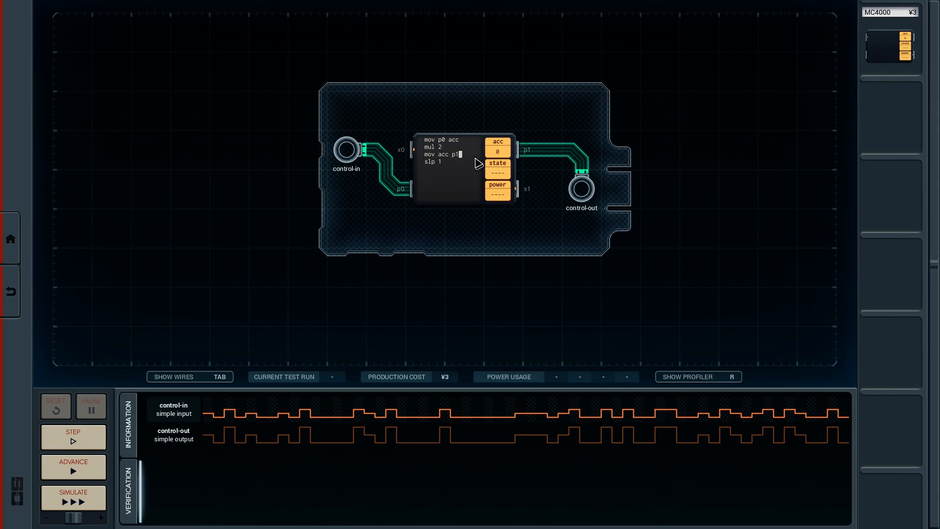
pyautogui.click(73, 496)
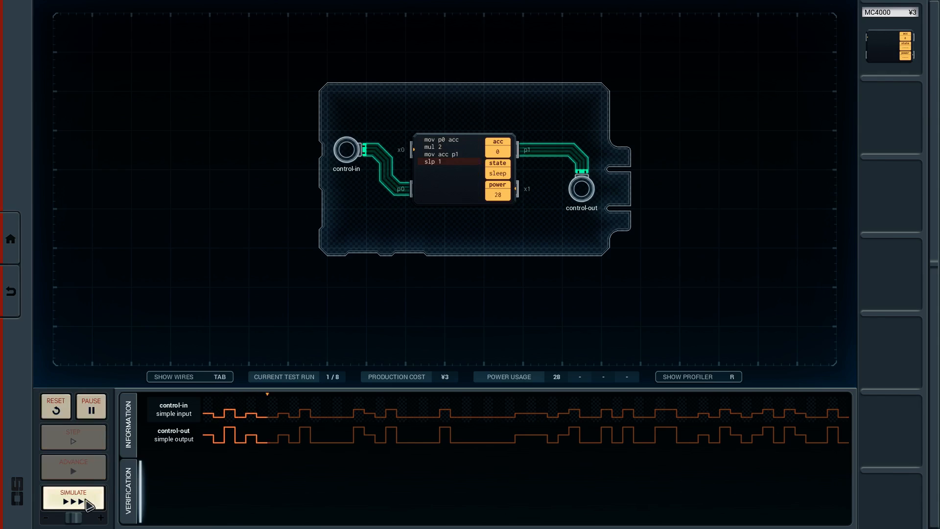
pyautogui.click(72, 496)
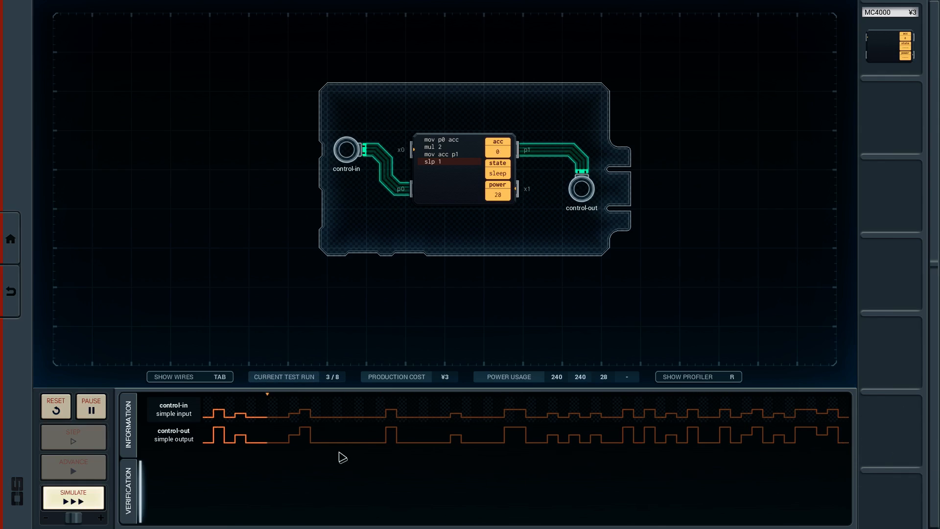
pyautogui.moveTo(431, 518)
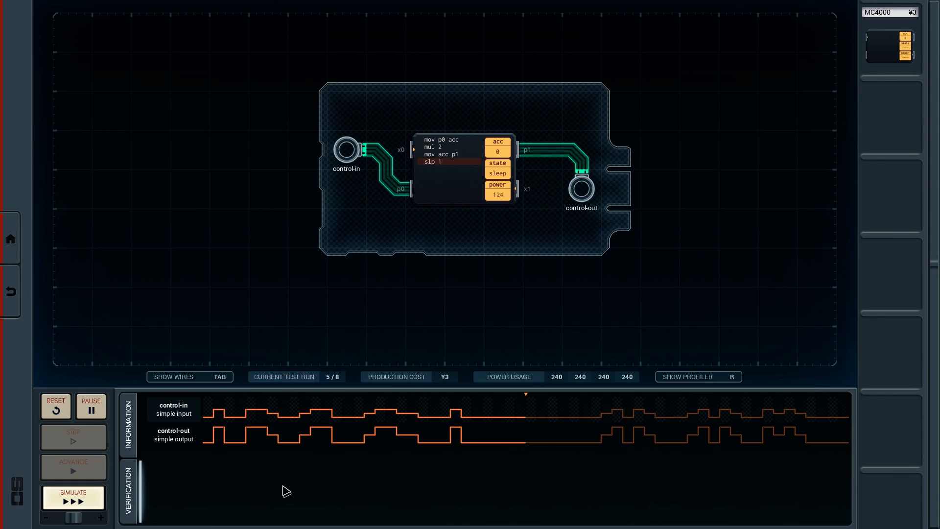
pyautogui.click(72, 498)
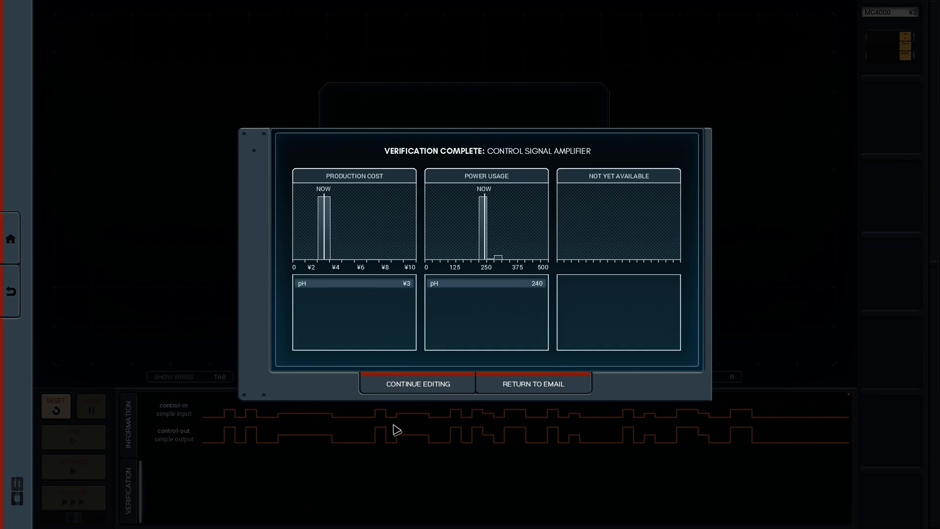
pyautogui.moveTo(521, 371)
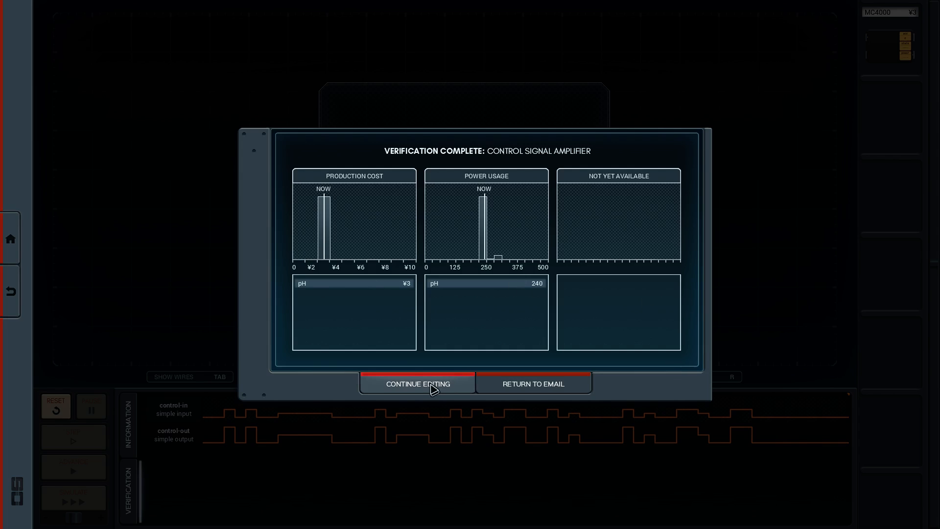
# - Choose Continue Editing to dismiss the Verification Complete summary
pyautogui.click(417, 384)
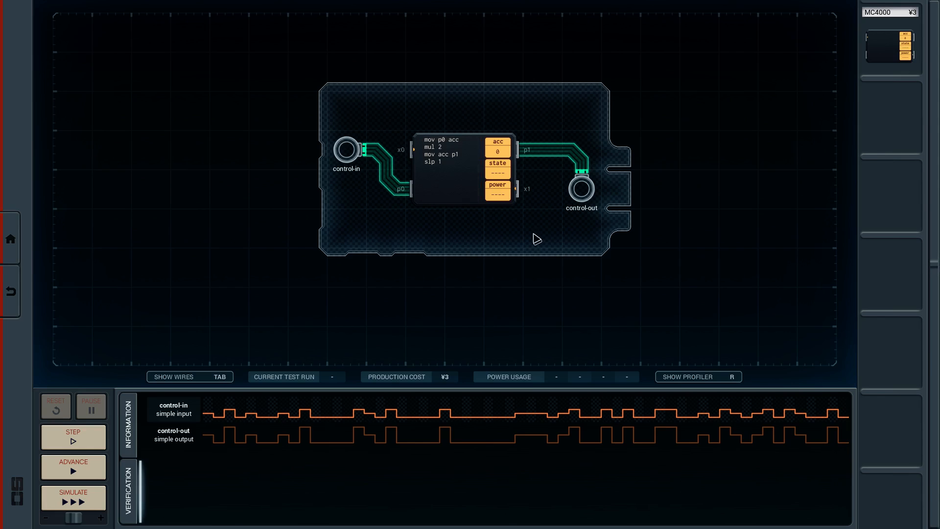
pyautogui.moveTo(308, 238)
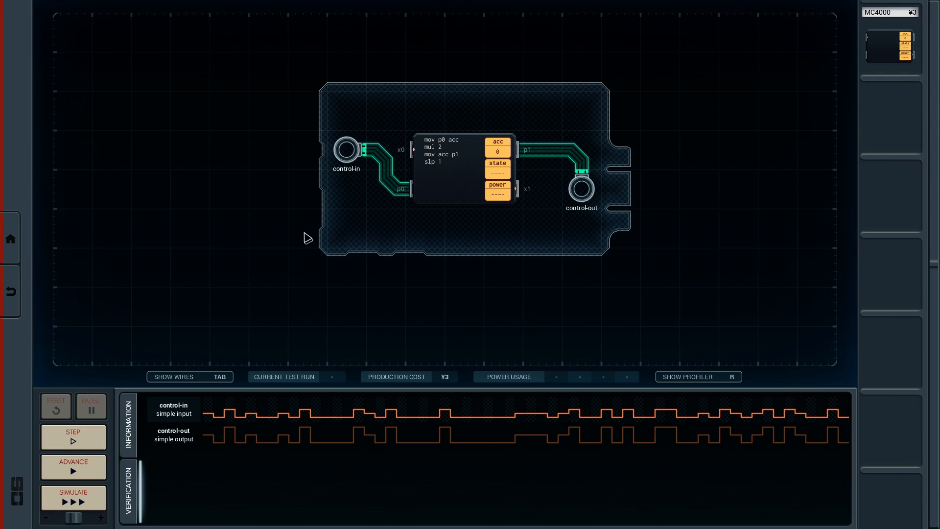
pyautogui.moveTo(481, 152)
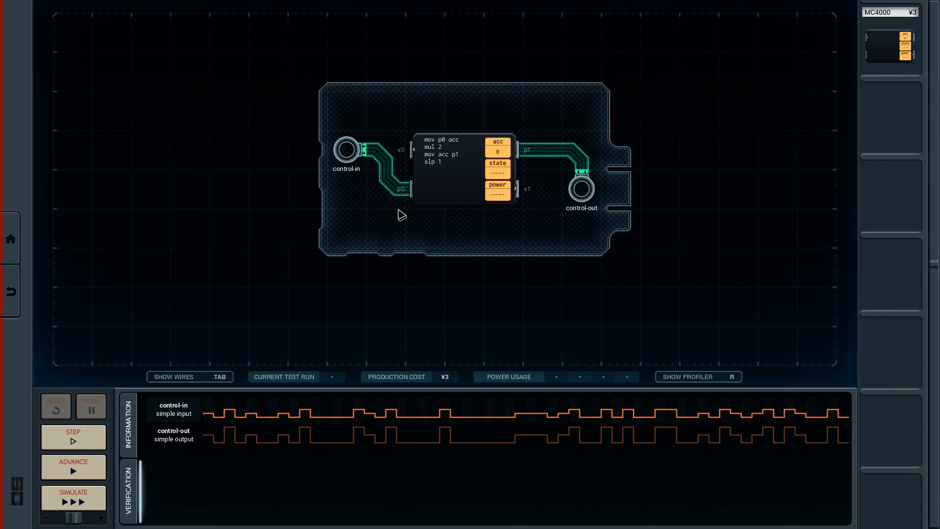
pyautogui.moveTo(438, 242)
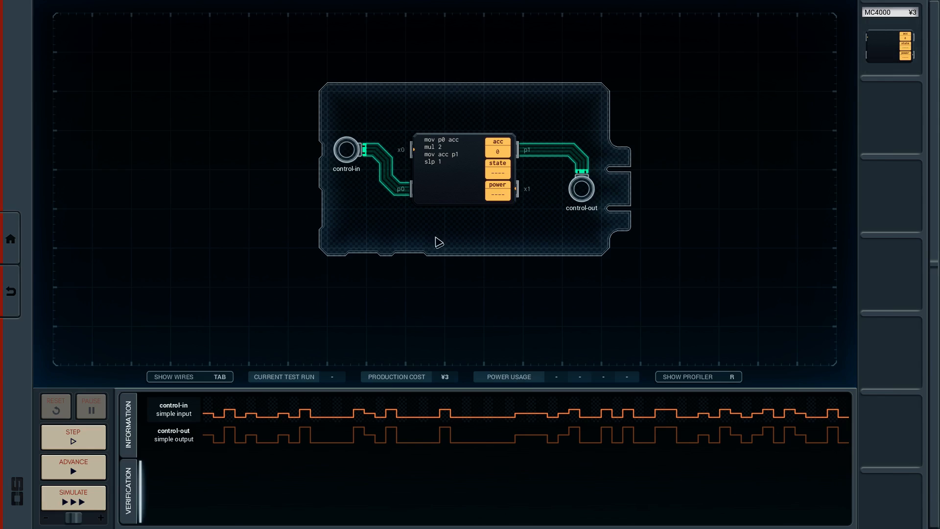
pyautogui.moveTo(575, 359)
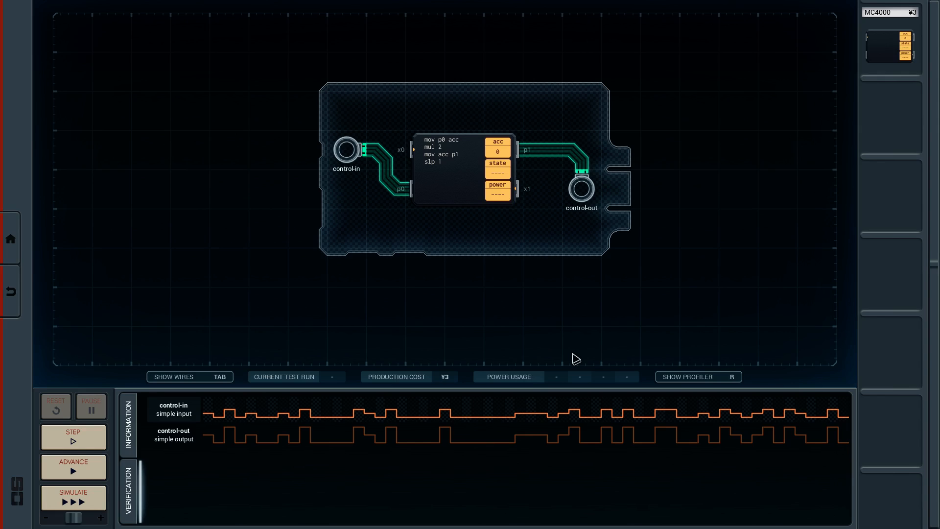
pyautogui.moveTo(10, 291)
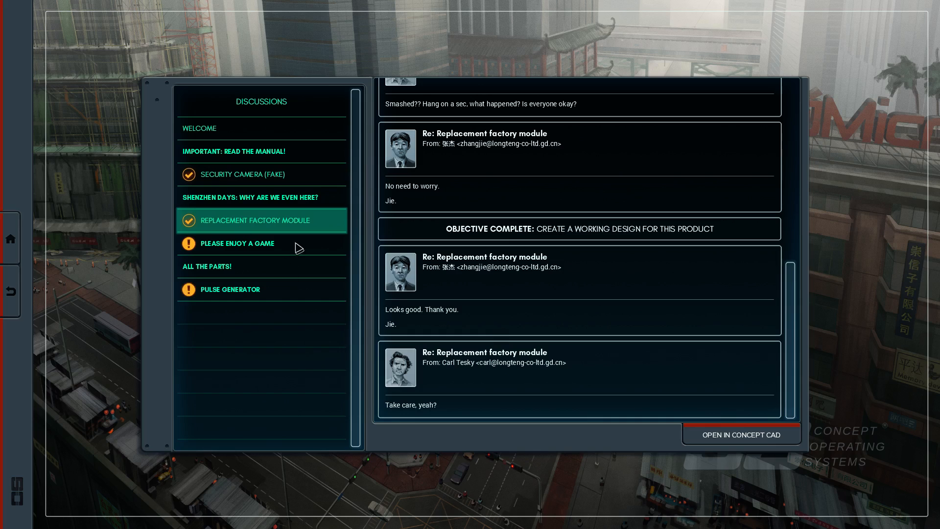
pyautogui.moveTo(696, 356)
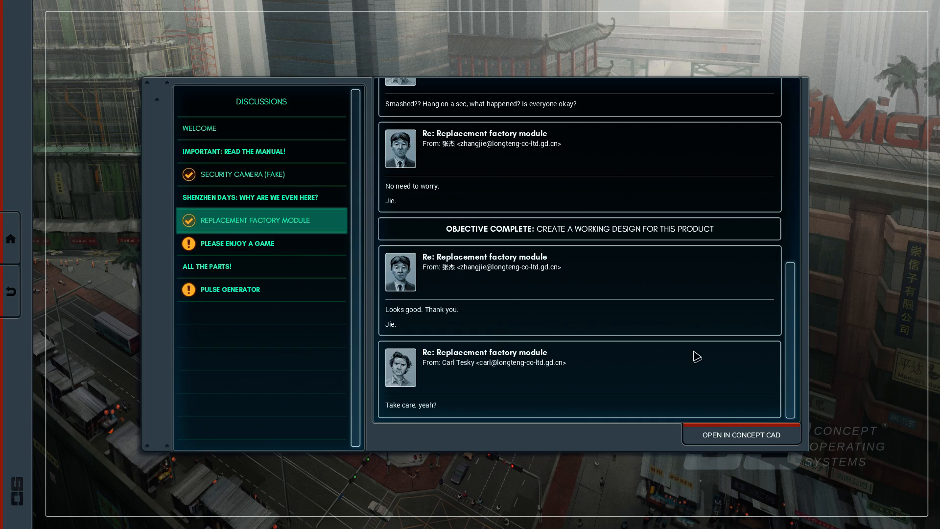
pyautogui.moveTo(275, 323)
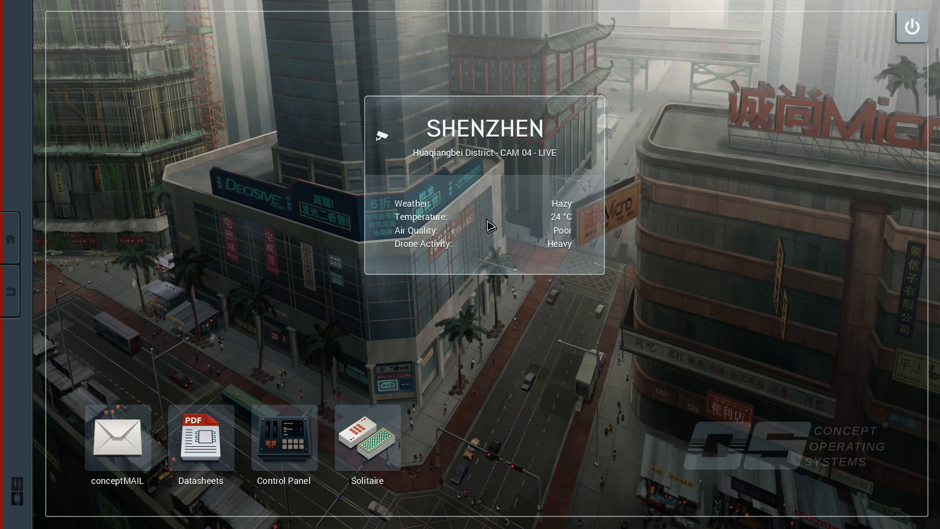
pyautogui.moveTo(668, 369)
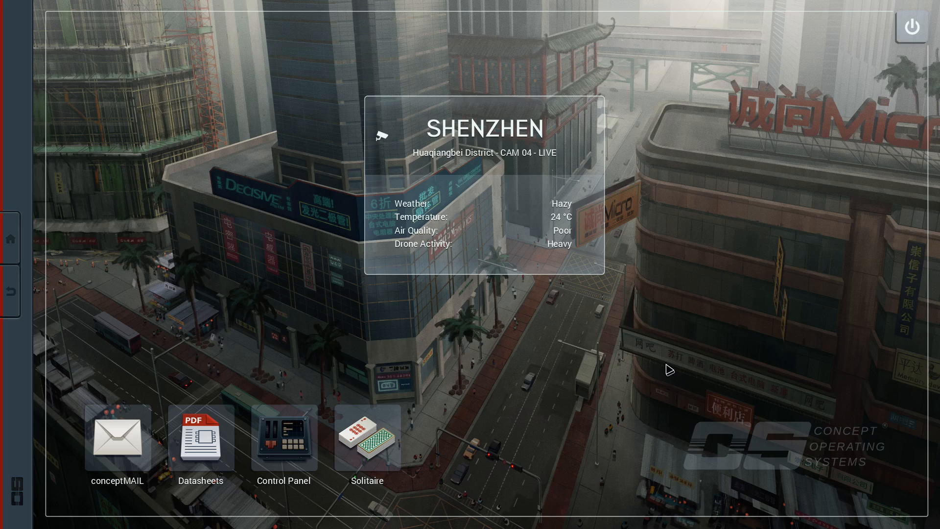
pyautogui.moveTo(804, 411)
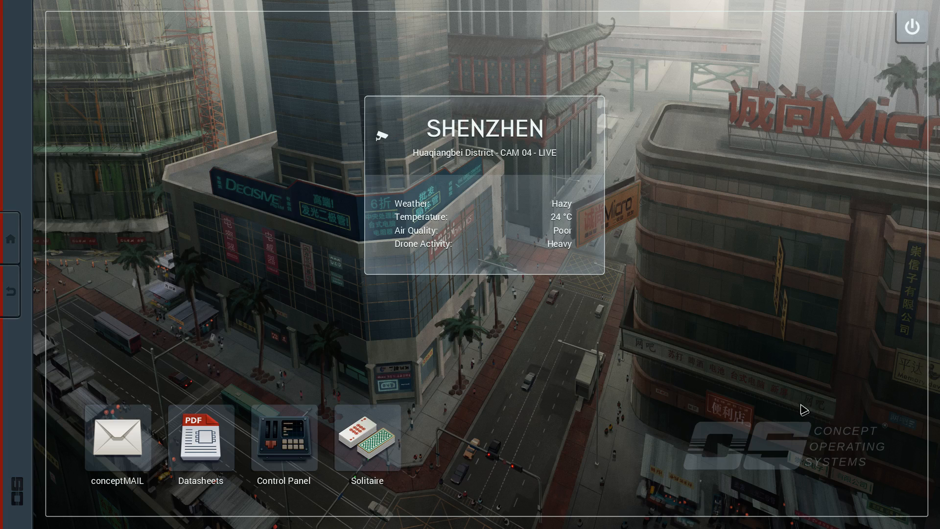